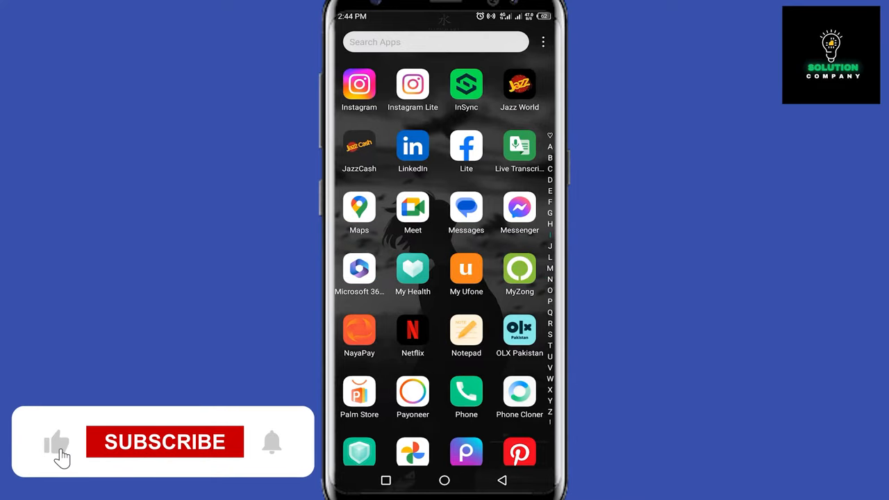
Reach the Other permissions app list via Settings > Apps > Permissions.
left_click(163, 442)
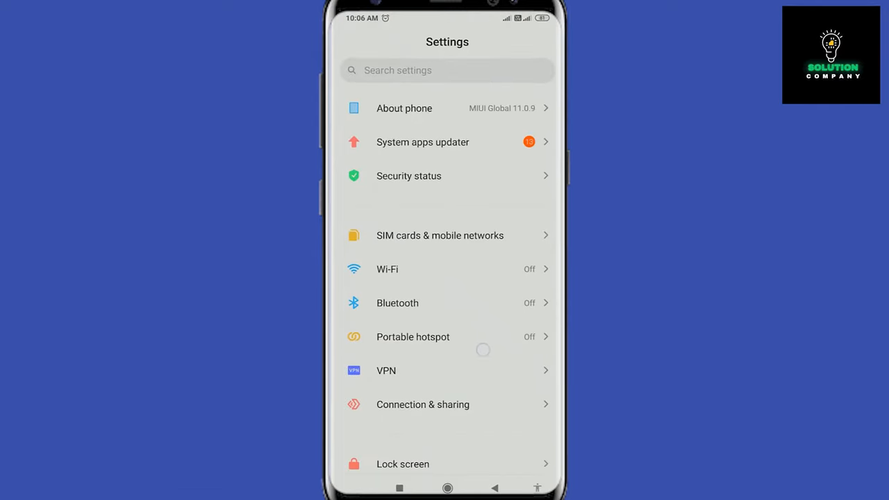
scroll("down", 3)
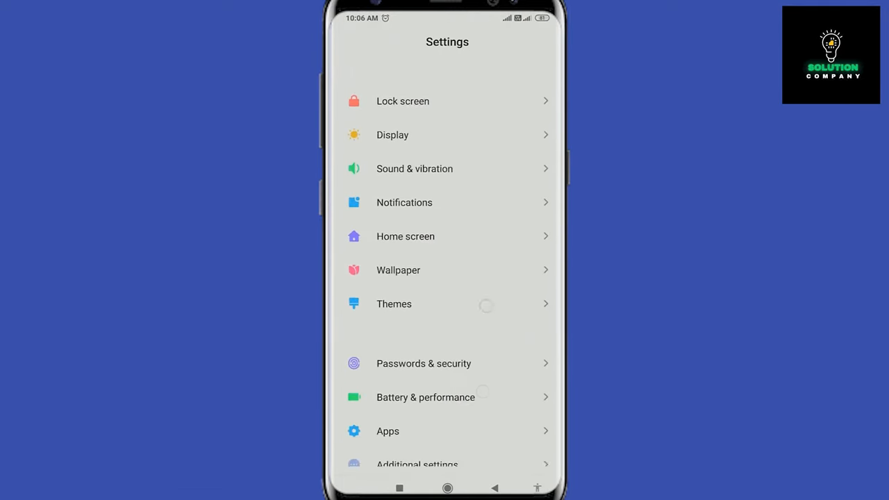
scroll("down", 3)
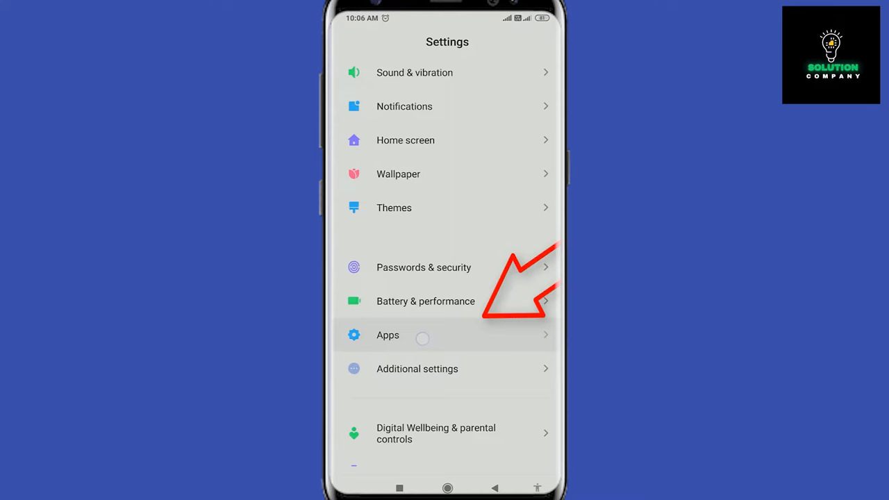
left_click(387, 334)
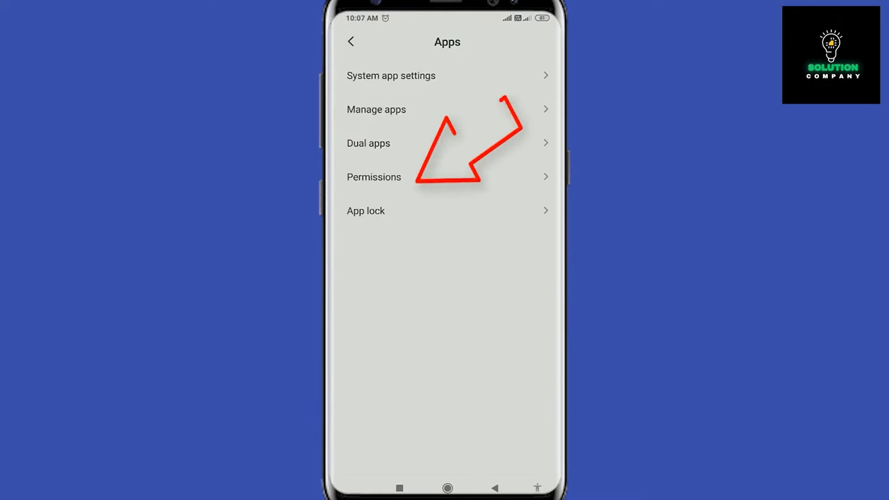
left_click(373, 176)
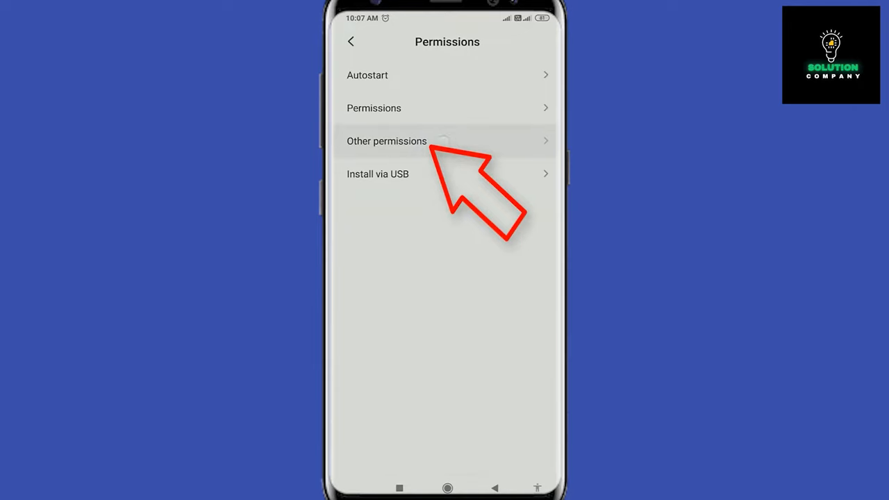
left_click(373, 108)
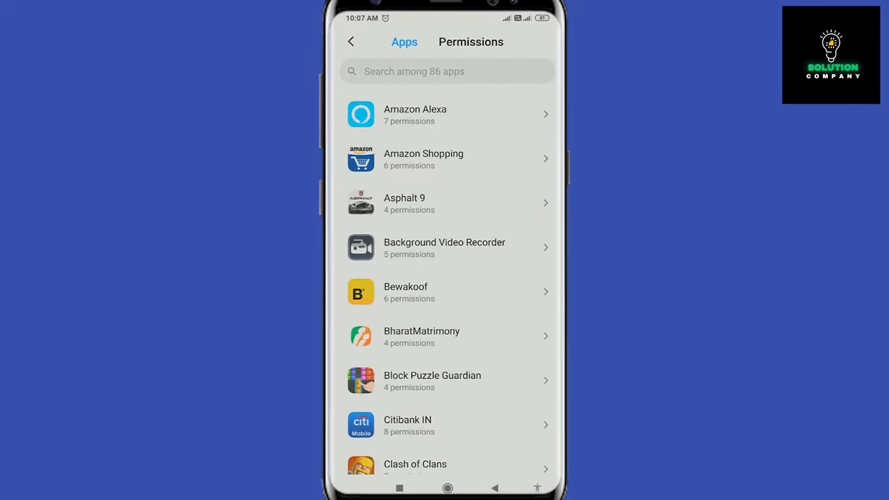
Scroll to Google Pay and bring up its Show on Lock screen choices.
scroll("down", 3)
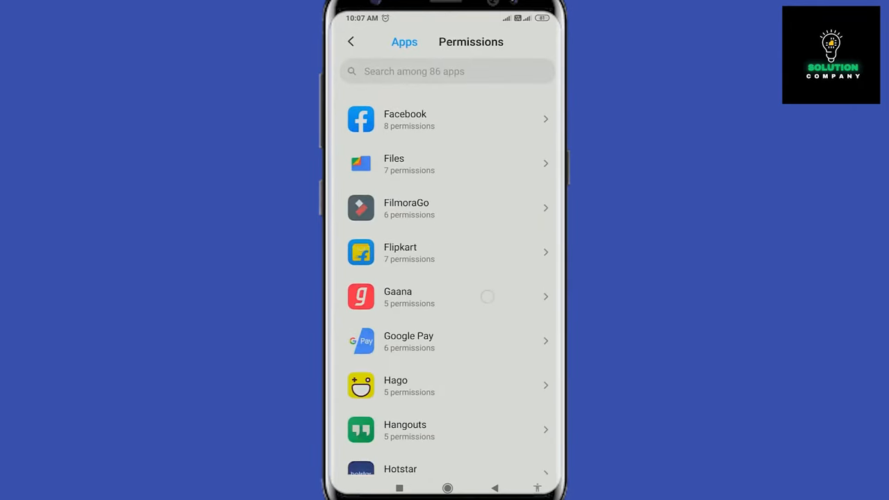
scroll("down", 3)
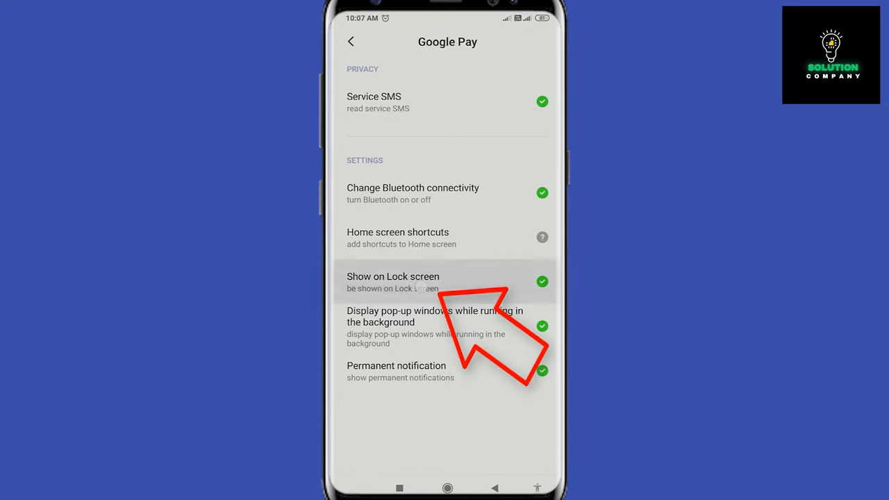
left_click(393, 280)
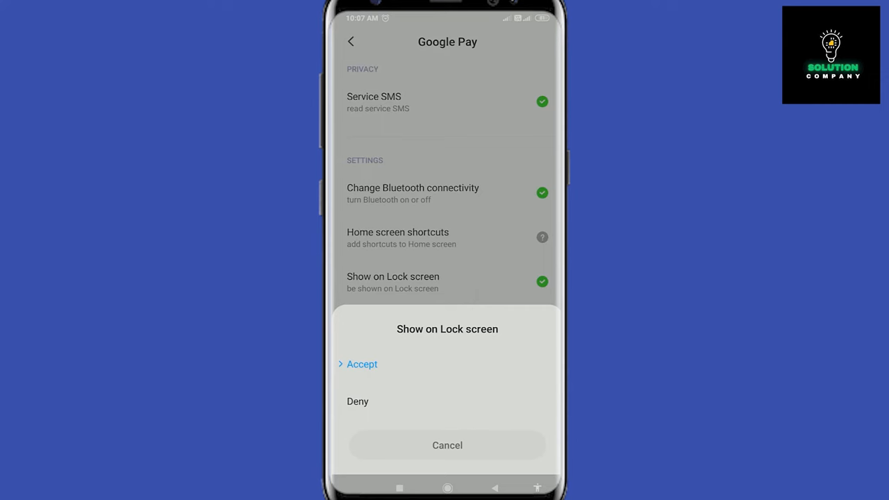
Choose Accept for Show on Lock screen and back out to the Apps screen.
left_click(361, 364)
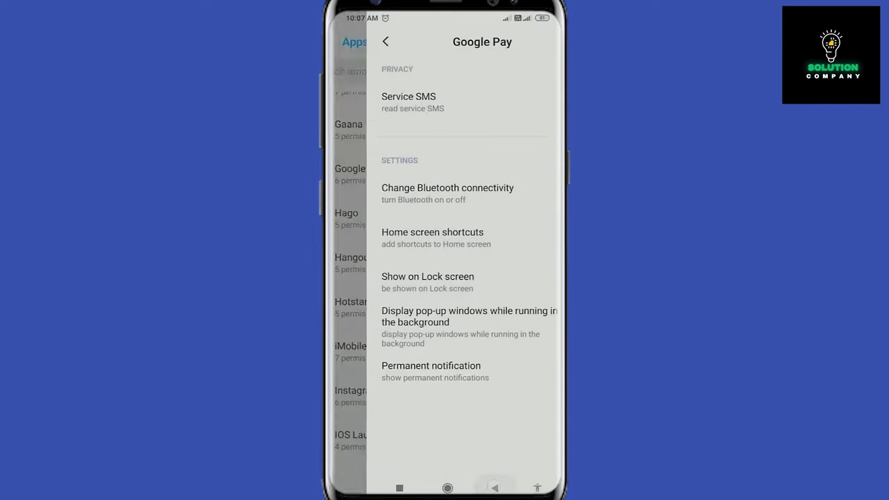
left_click(386, 41)
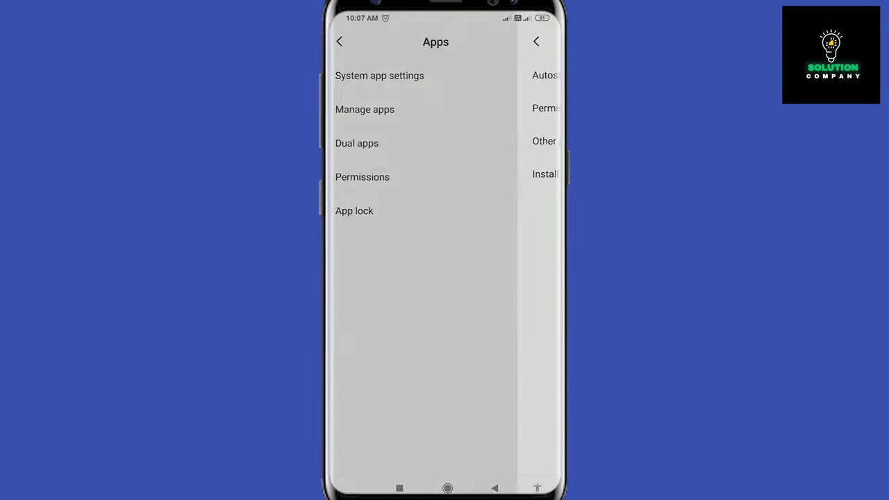